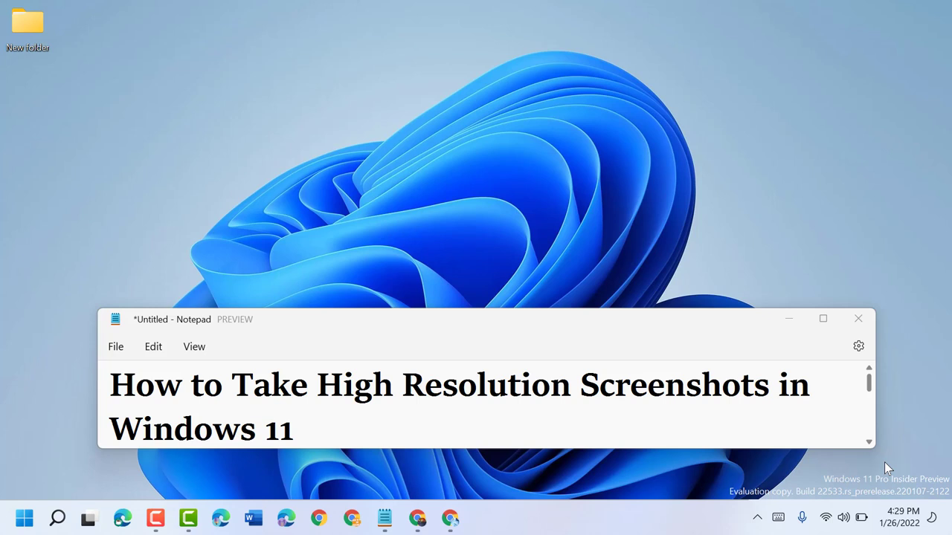
mouse_move(615, 306)
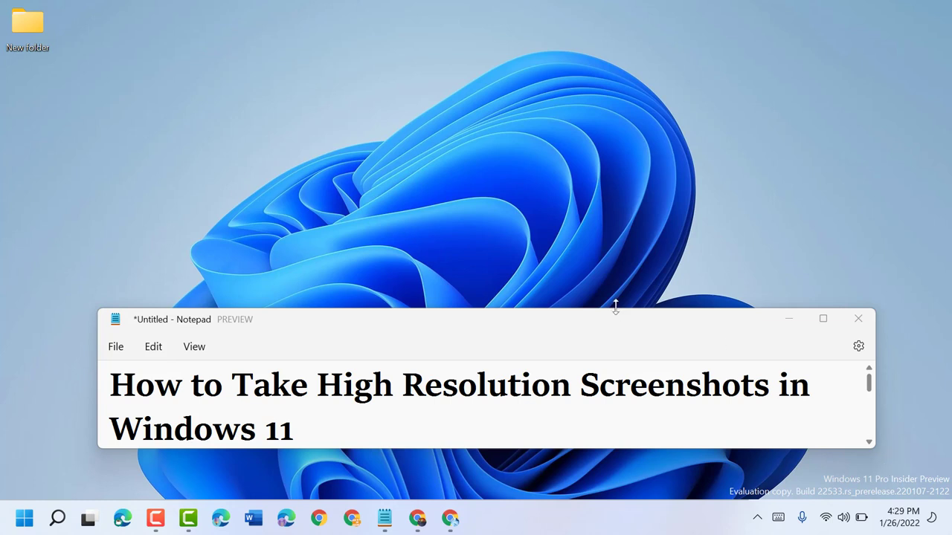
mouse_move(791, 331)
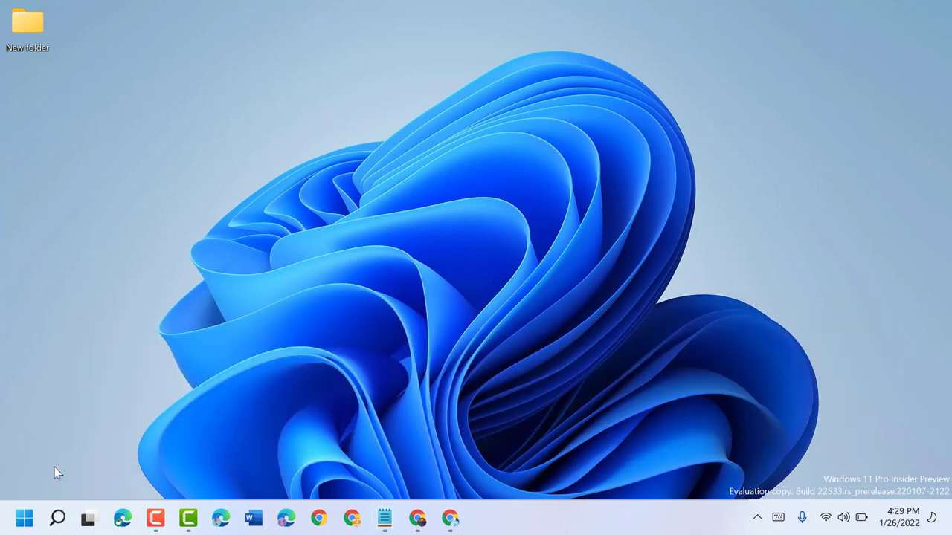
Step: Launch the Settings app from the Start menu's pinned apps
left_click(24, 517)
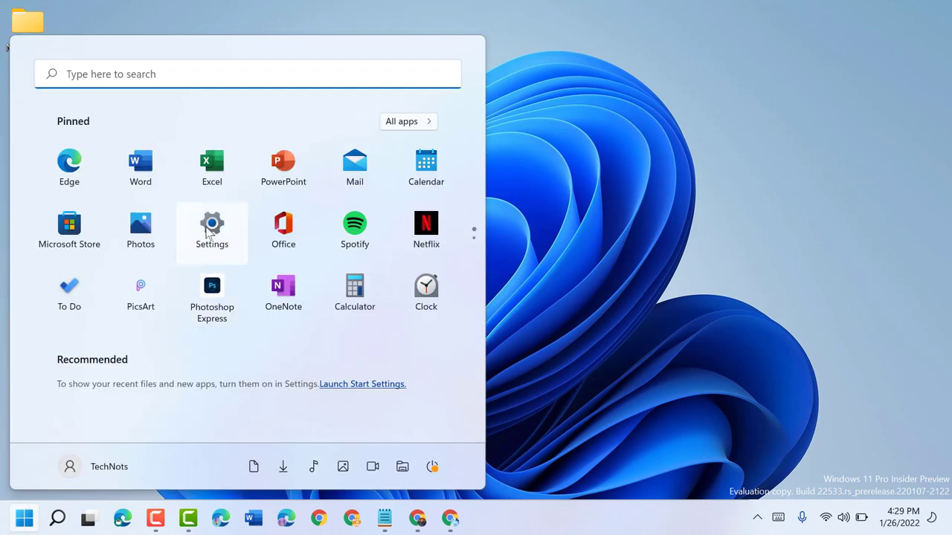
left_click(211, 224)
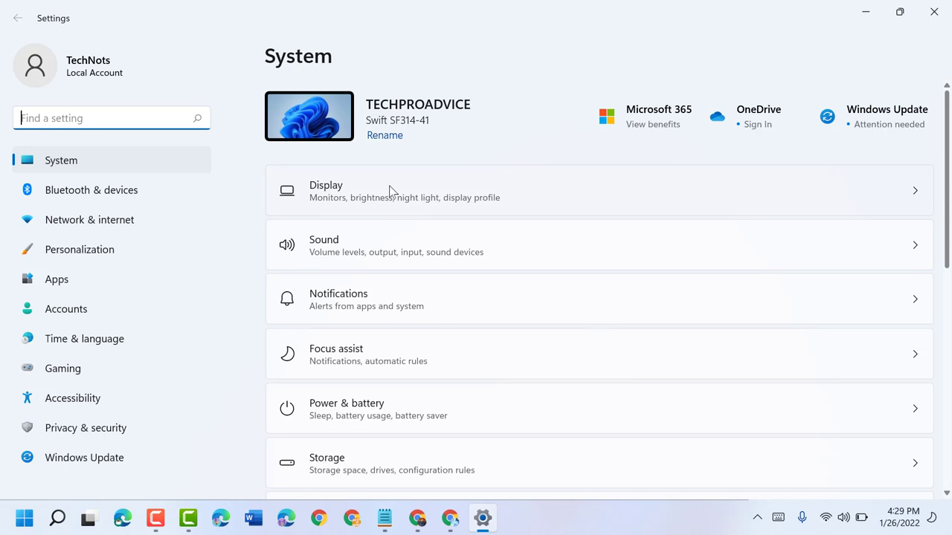
mouse_move(392, 207)
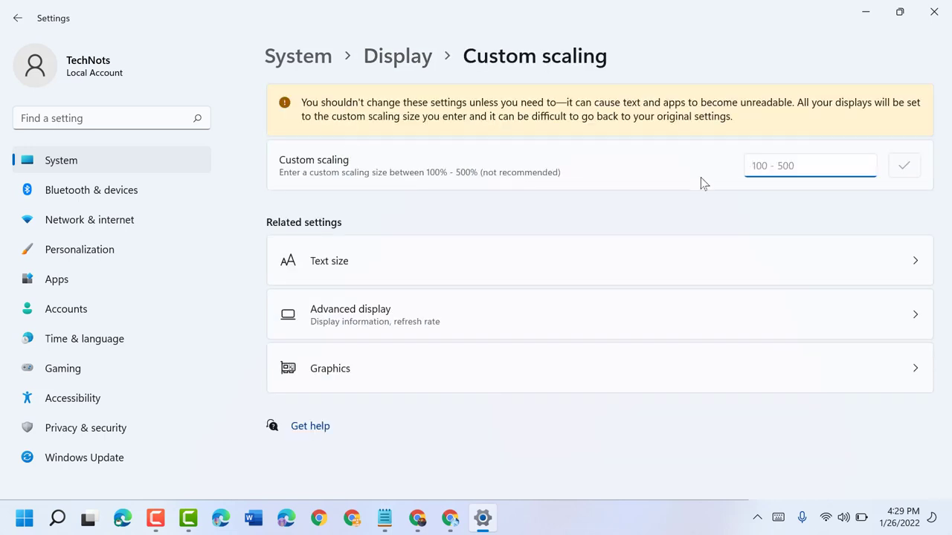
Step: Check the custom scaling field and view the refresh rate choices, keeping 60 Hz
left_click(811, 165)
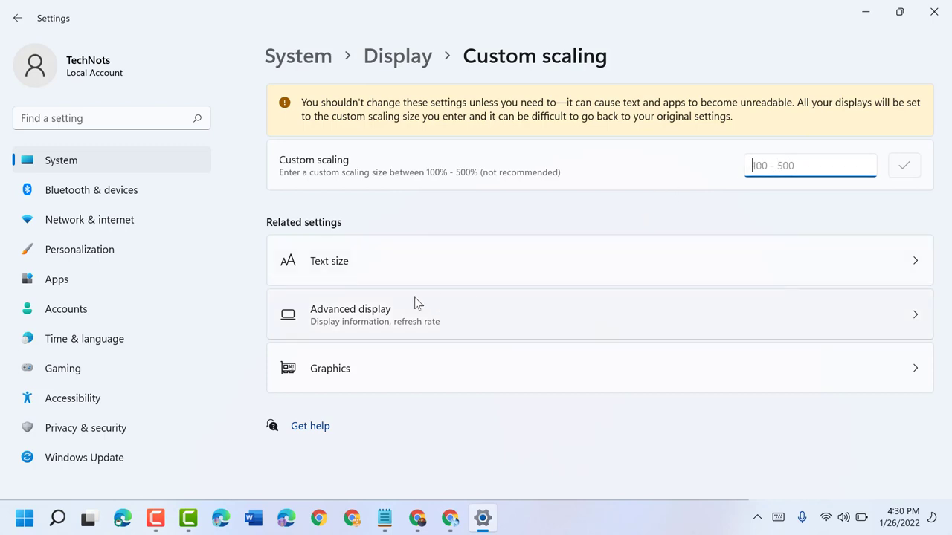
mouse_move(349, 328)
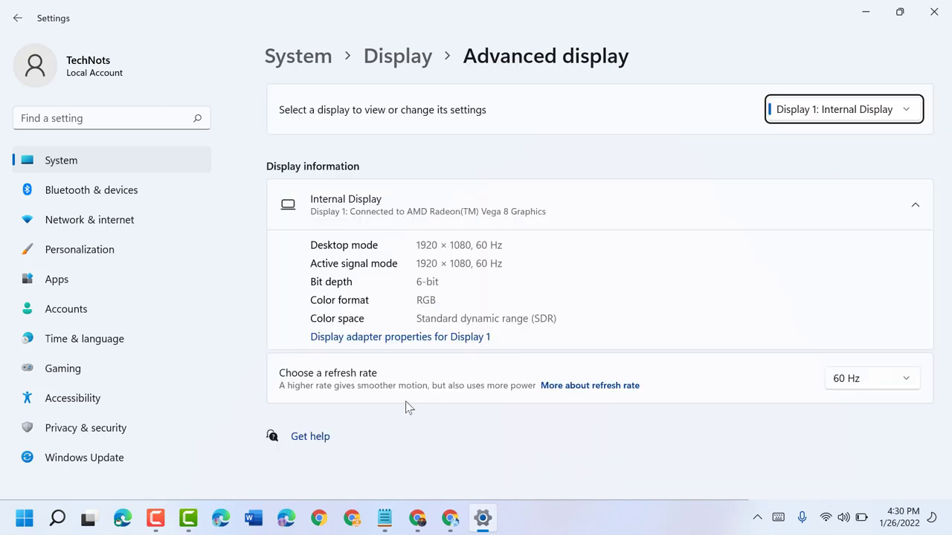
mouse_move(882, 384)
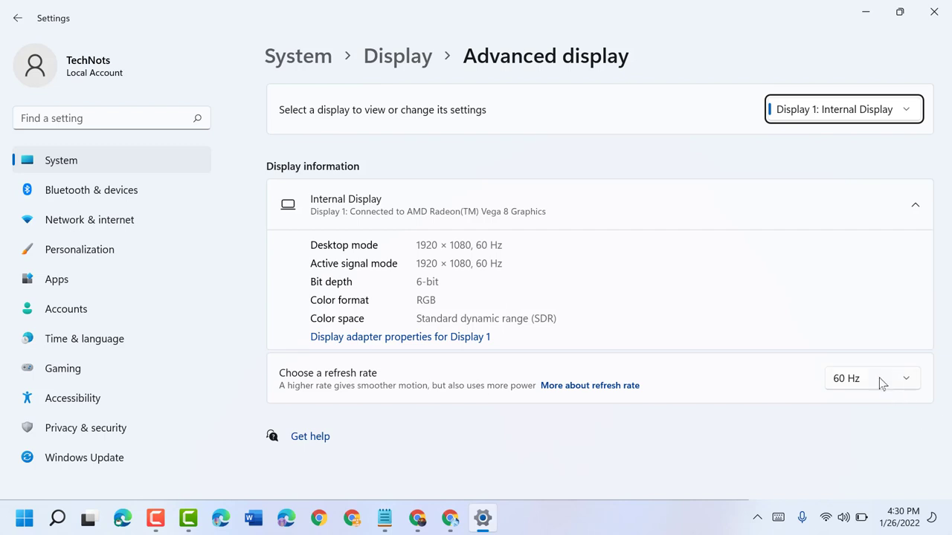
left_click(871, 378)
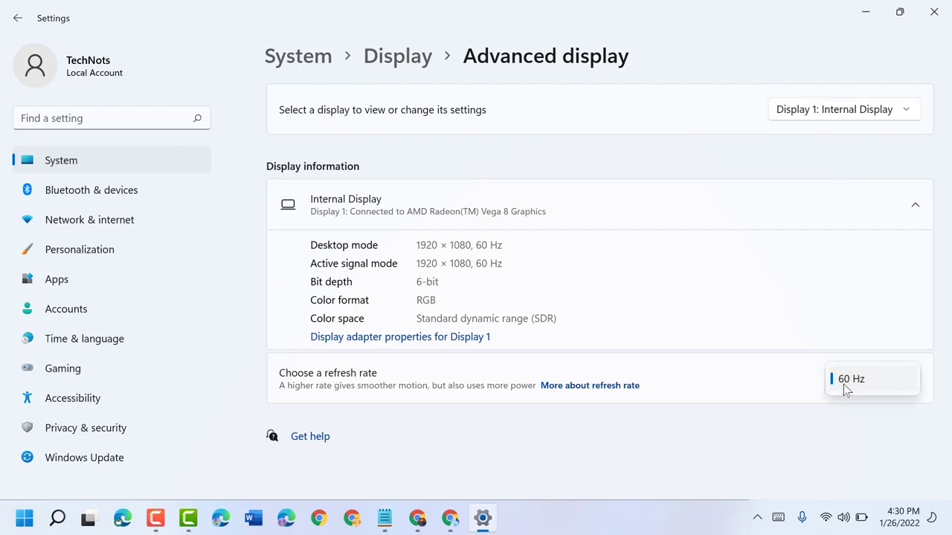
mouse_move(845, 394)
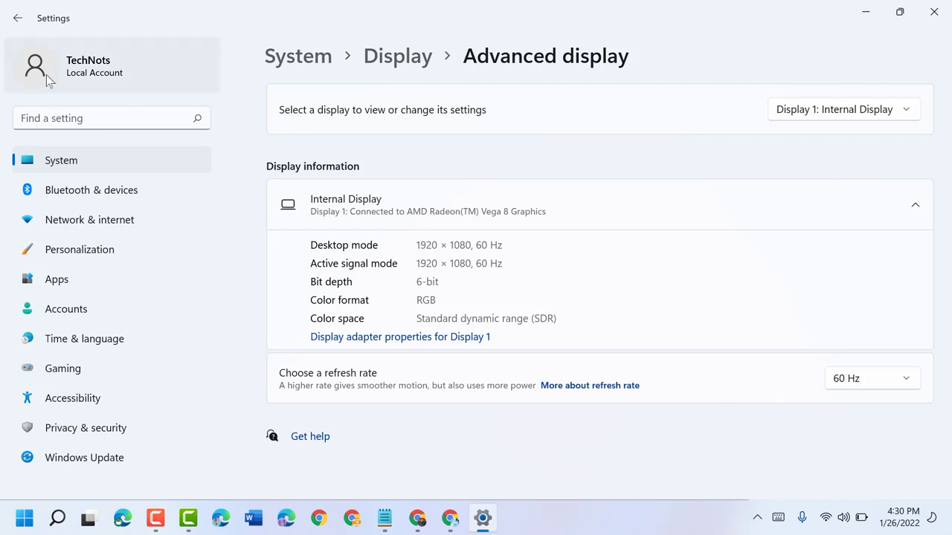
Step: Go back to the Display page and review the HDR entry
left_click(18, 18)
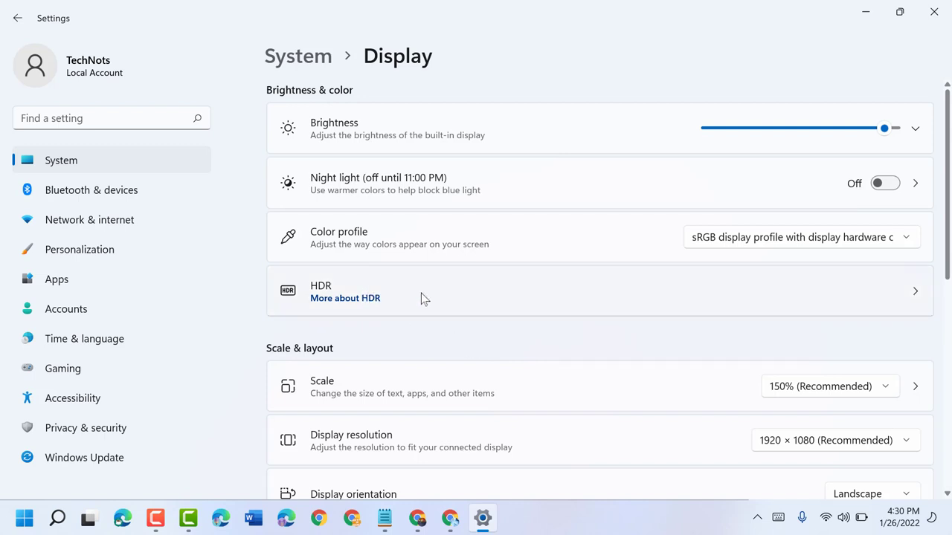
mouse_move(408, 311)
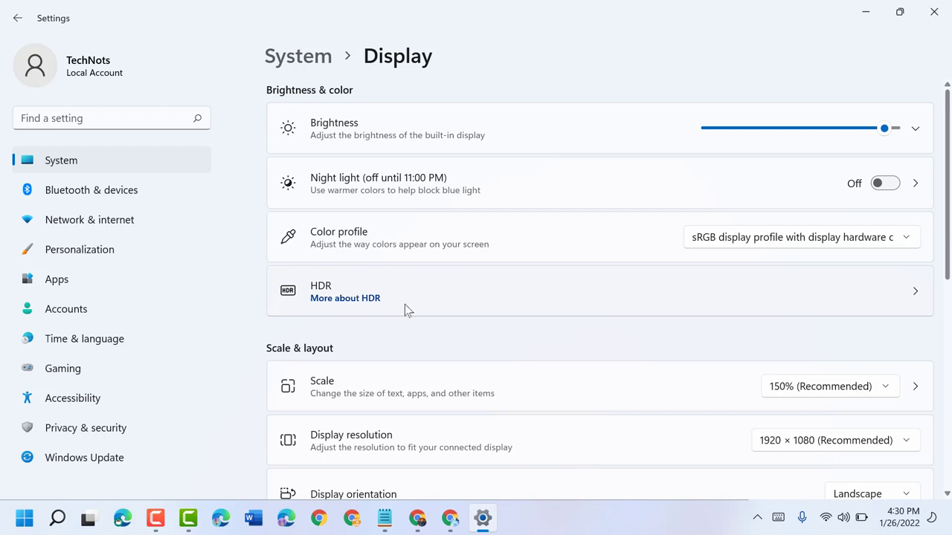
mouse_move(513, 305)
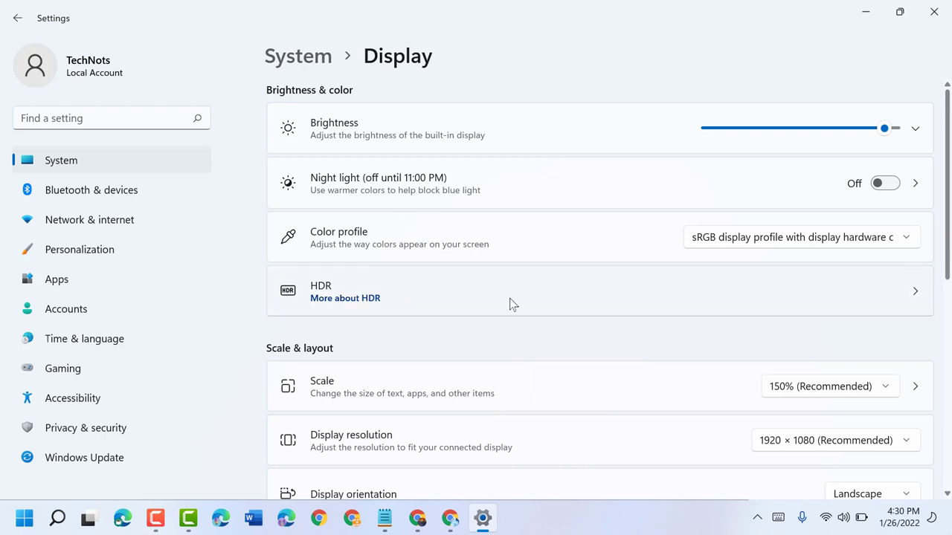
mouse_move(904, 266)
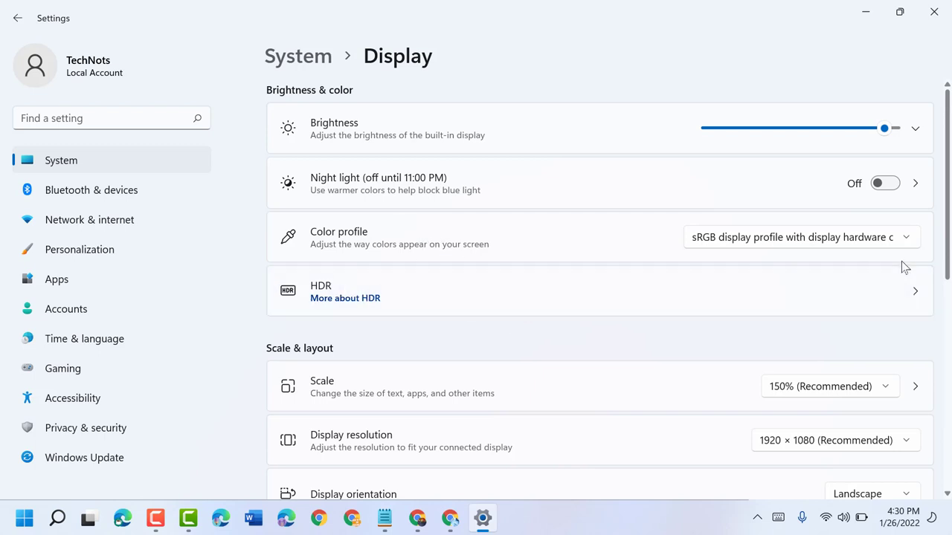
mouse_move(567, 319)
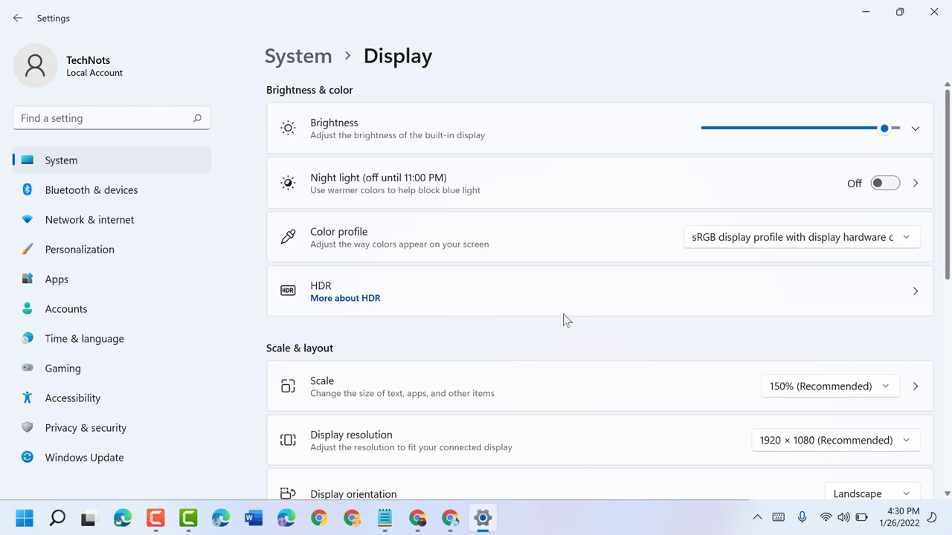
mouse_move(538, 290)
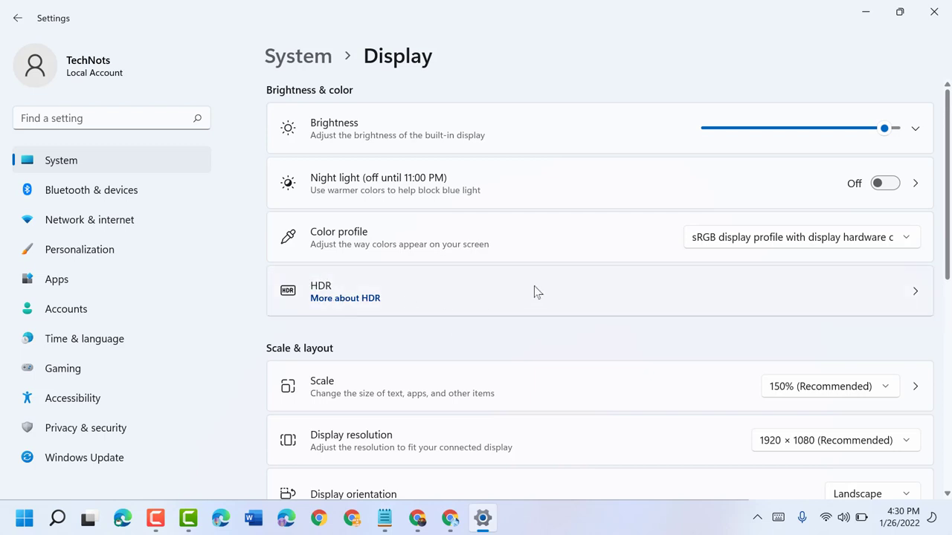
mouse_move(644, 289)
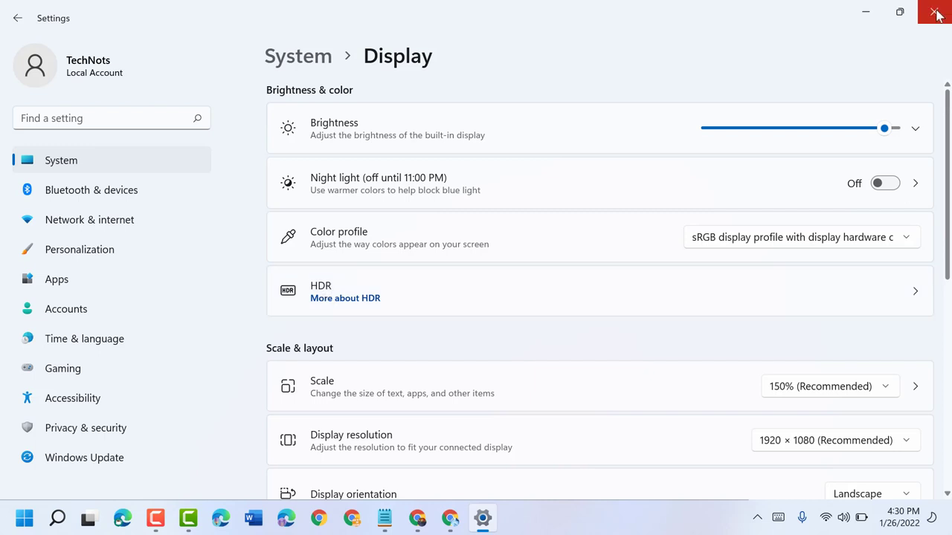
Step: Close Settings and search for 'snipping Tool' from the taskbar search
left_click(936, 13)
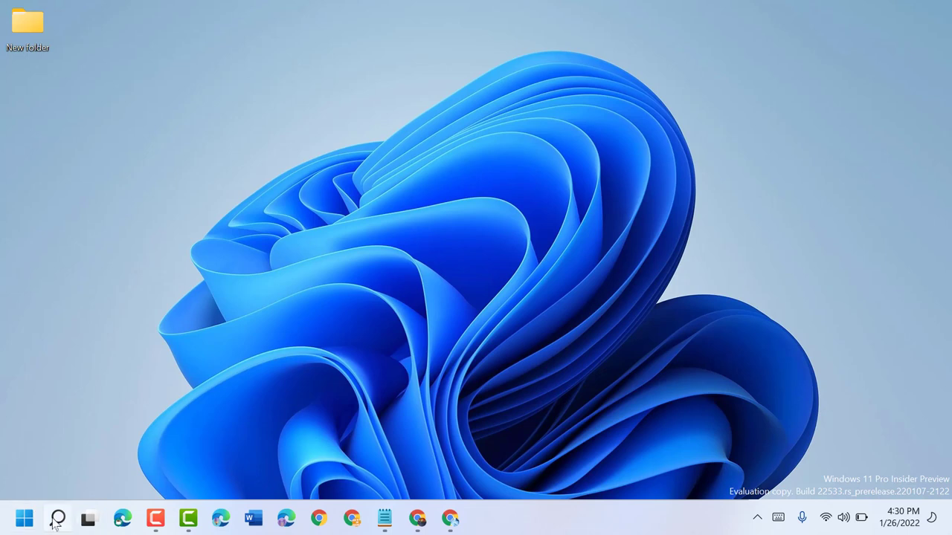
left_click(57, 517)
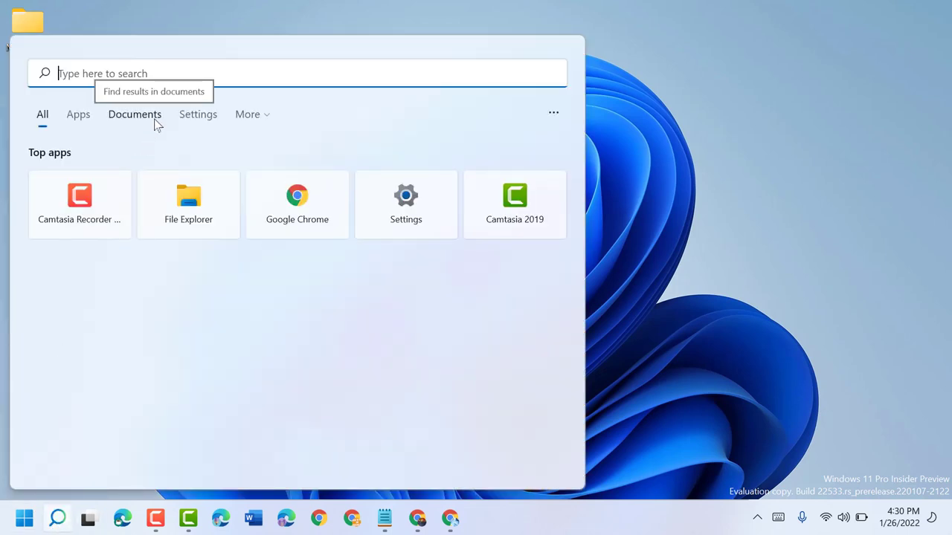
type("settings")
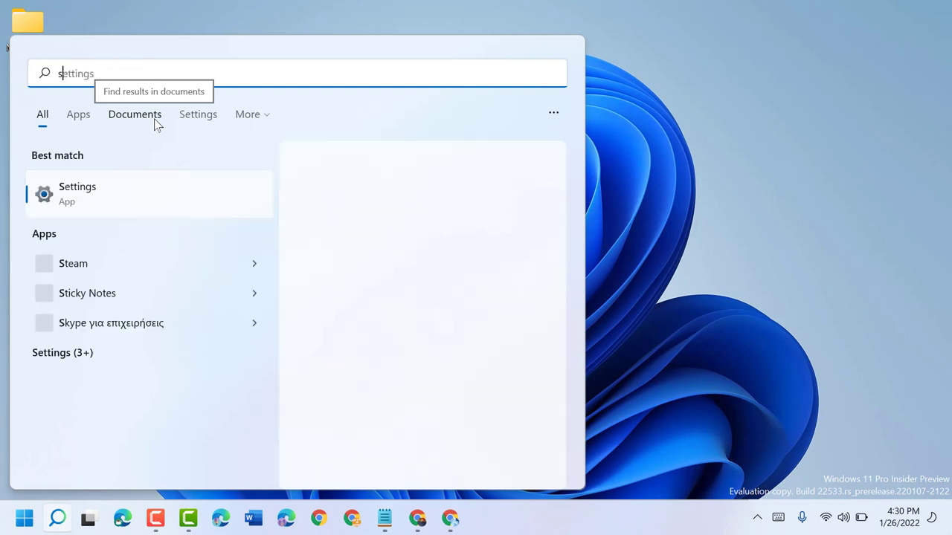
type("snipping Tool")
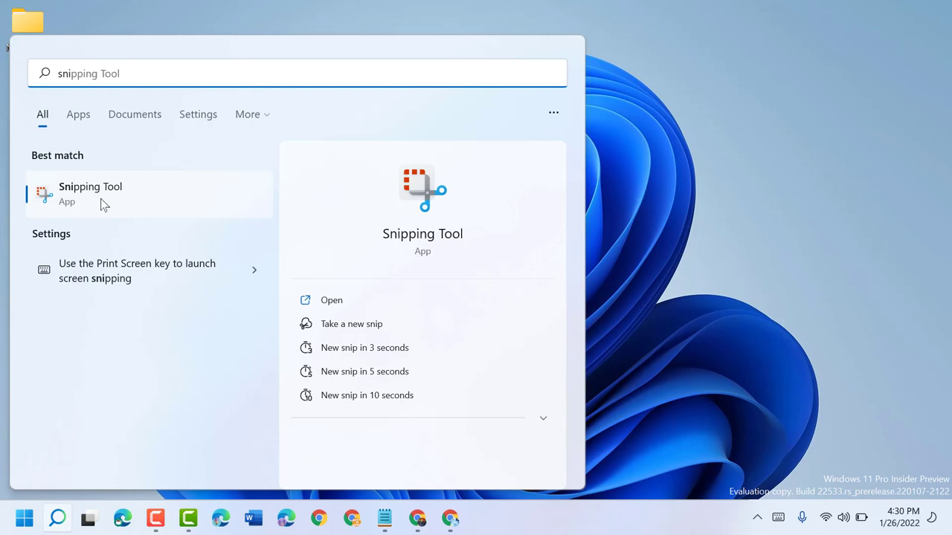
Step: Capture a full-screen snip in Snipping Tool, then bring Notepad back on screen
left_click(89, 193)
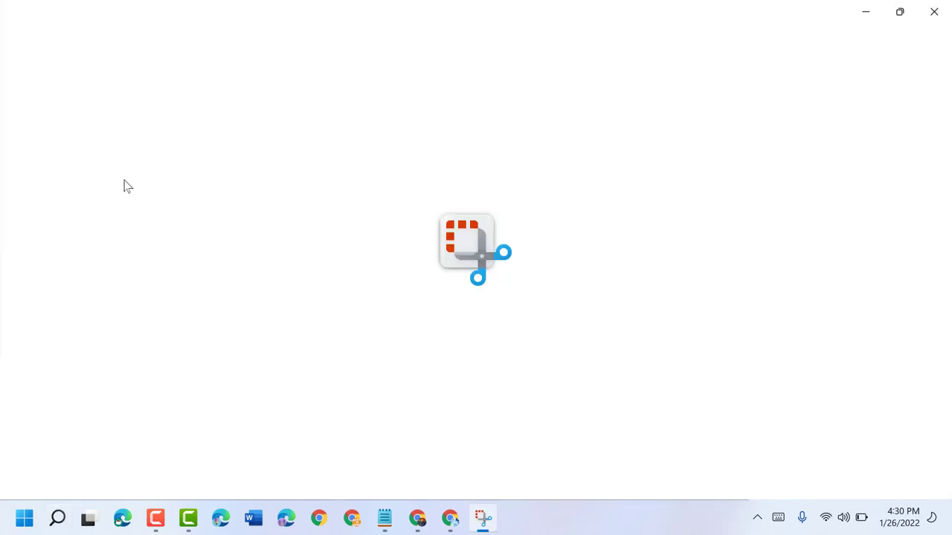
left_click(481, 518)
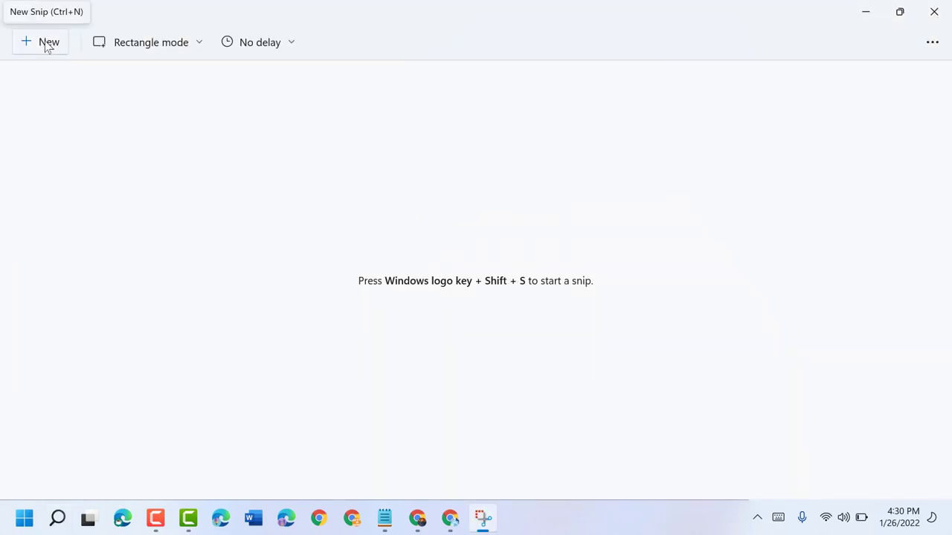
left_click(40, 41)
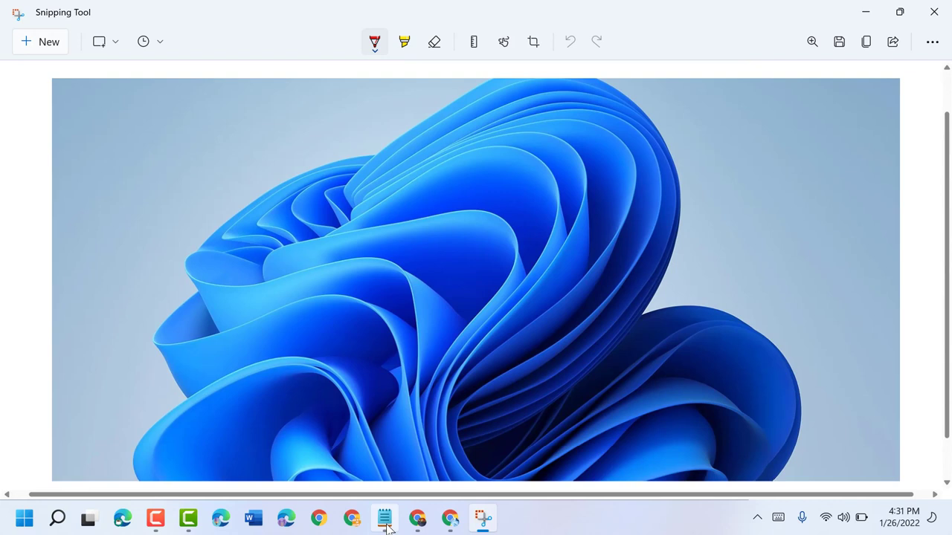
left_click(383, 518)
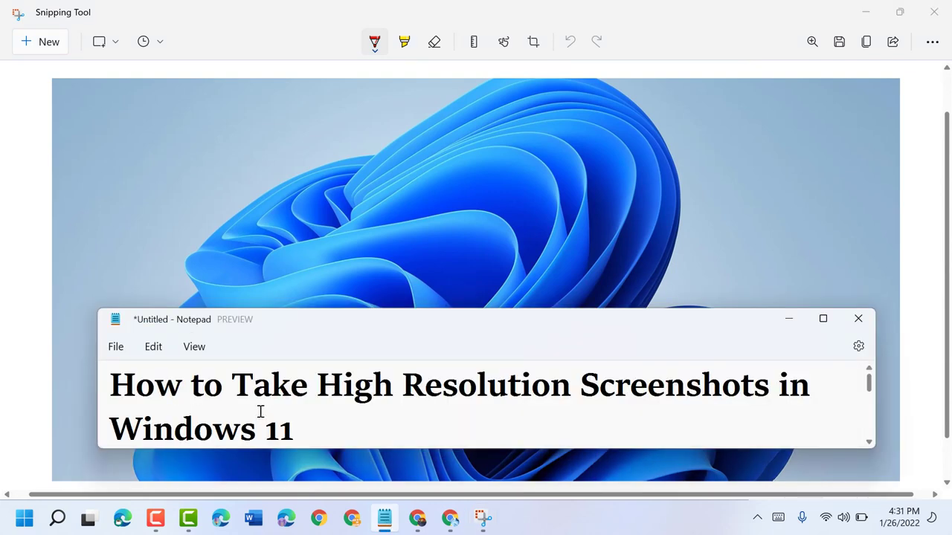
mouse_move(393, 402)
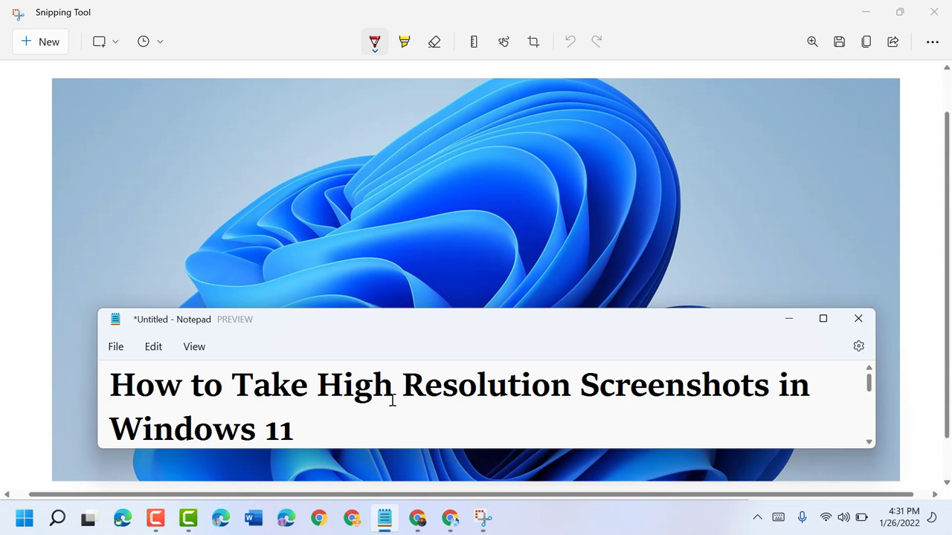